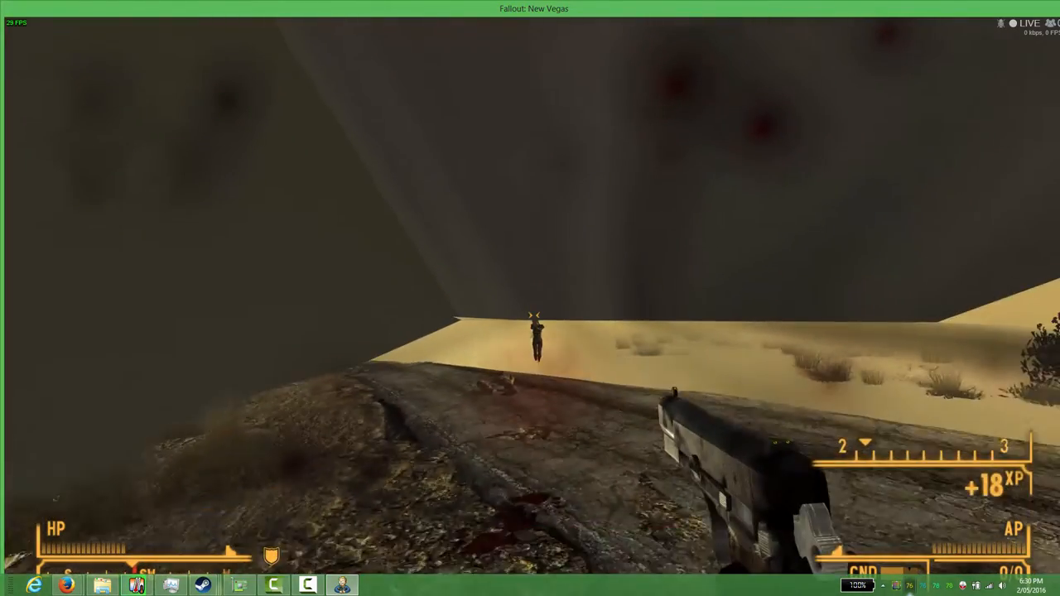
Bring up the Pip-Boy on the Weapons inventory after the 9mm pistol kill.
{"action": "key", "text": "Tab"}
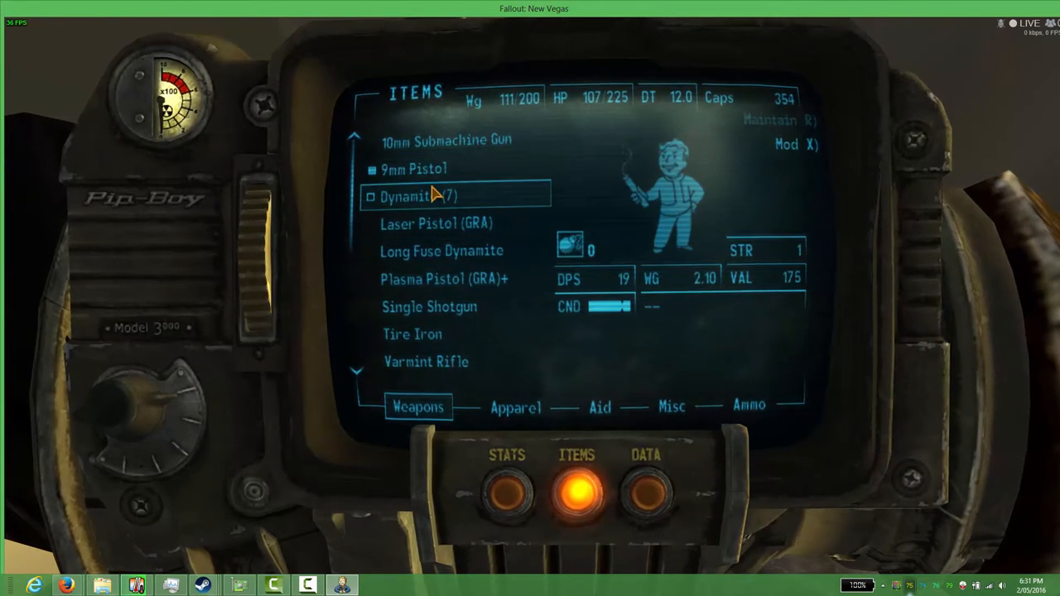
Equip the 10mm Submachine Gun and review the Aid supplies before leaving the Pip-Boy.
{"action": "left_click", "coordinate": [598, 407]}
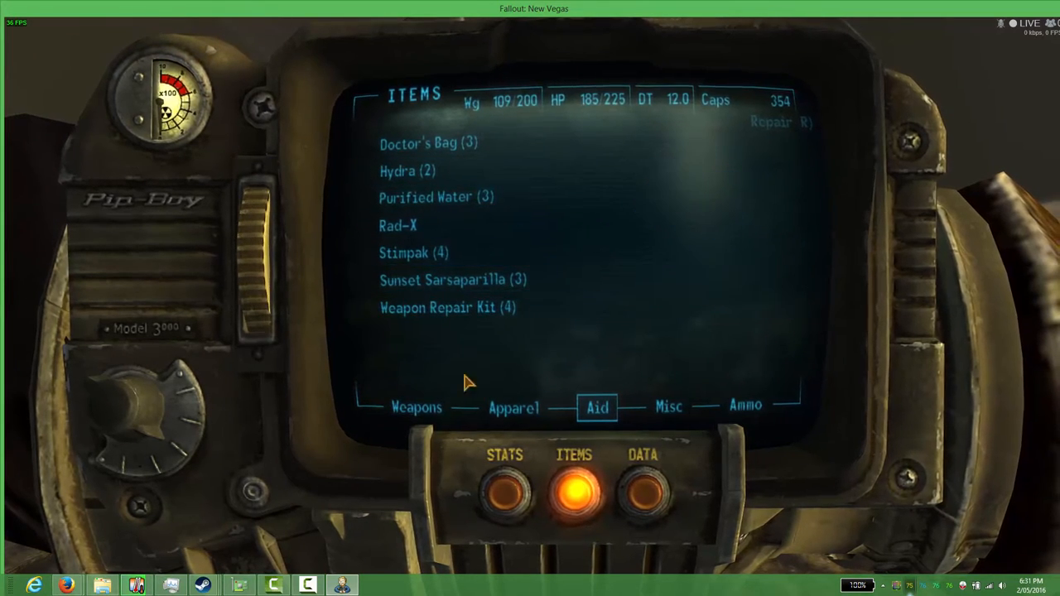
{"action": "left_click", "coordinate": [417, 408]}
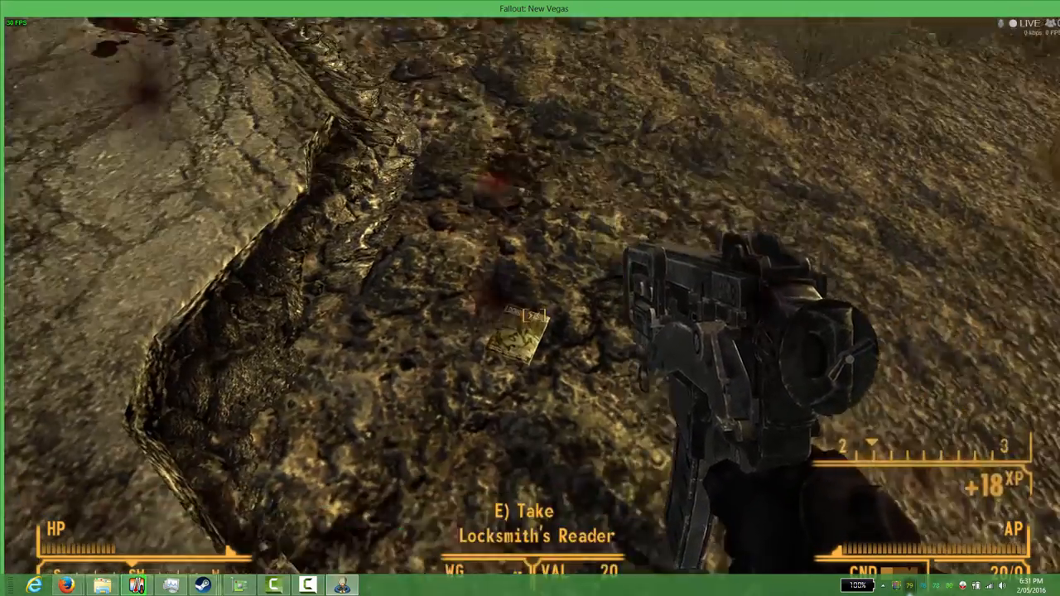
{"action": "mouse_move", "coordinate": [530, 298]}
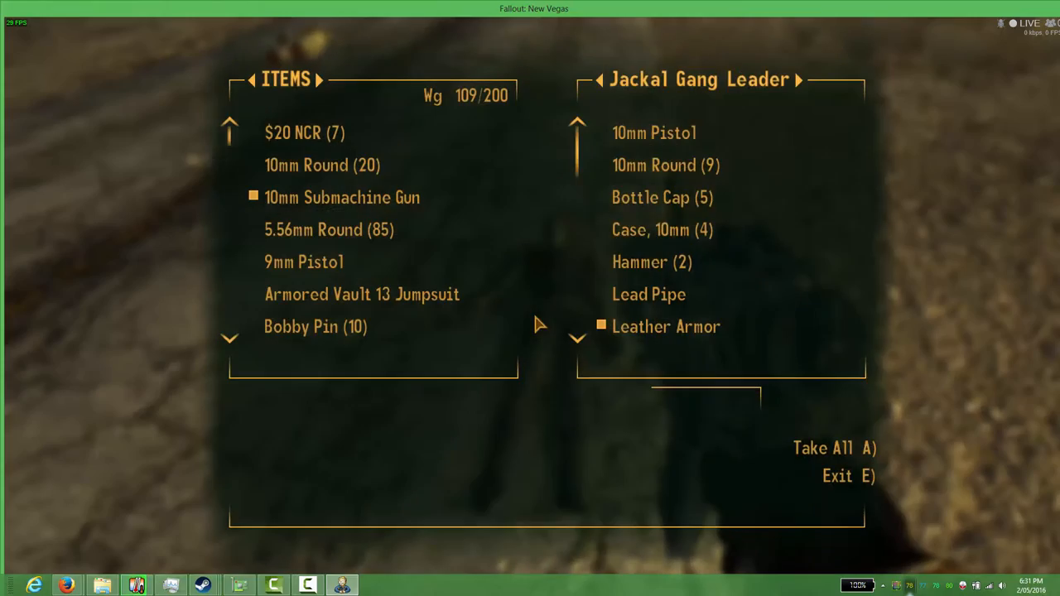
Take the 10mm Pistol and rounds from the Gang Leader, then loot the Gang Member.
{"action": "left_click", "coordinate": [654, 132]}
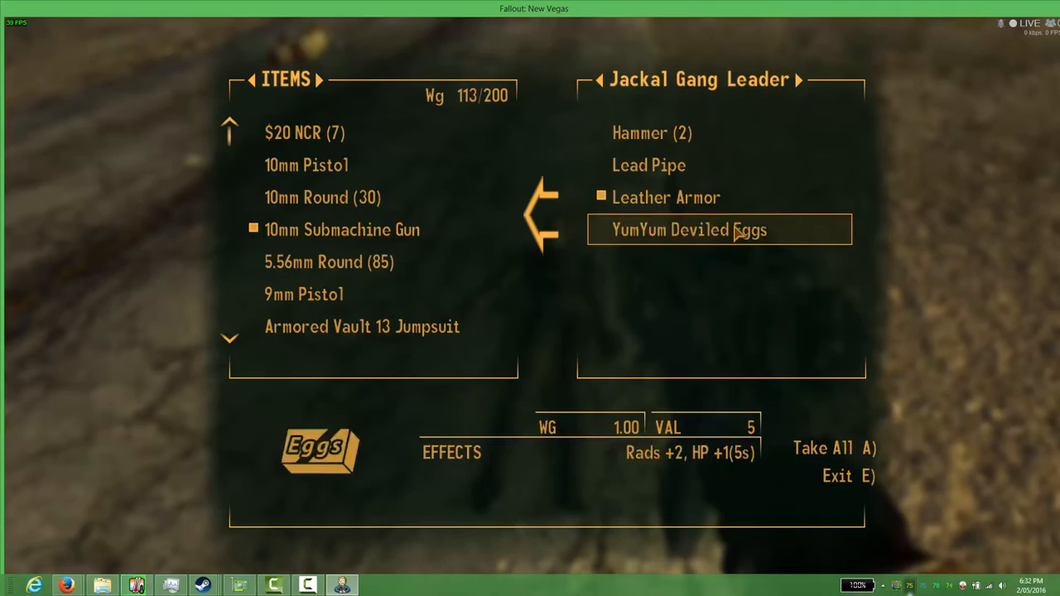
{"action": "key", "text": "e"}
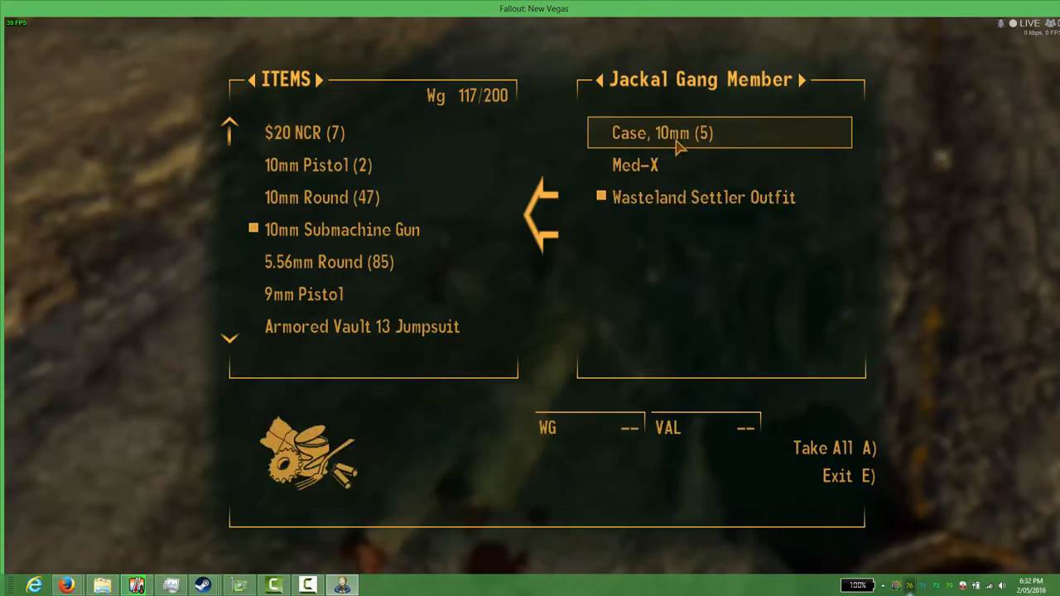
{"action": "key", "text": "e"}
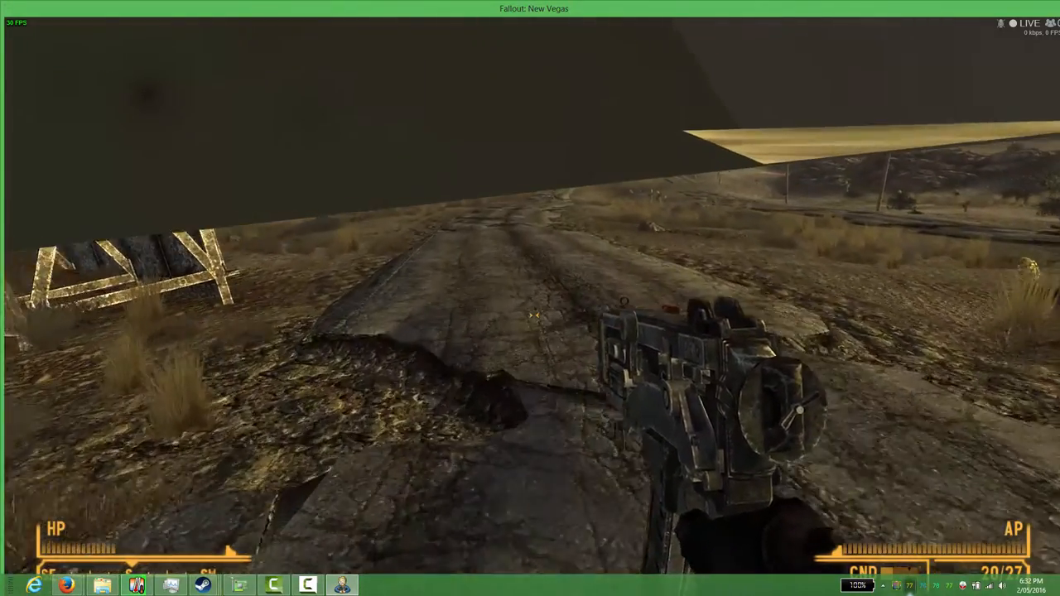
{"action": "mouse_move", "coordinate": [530, 298]}
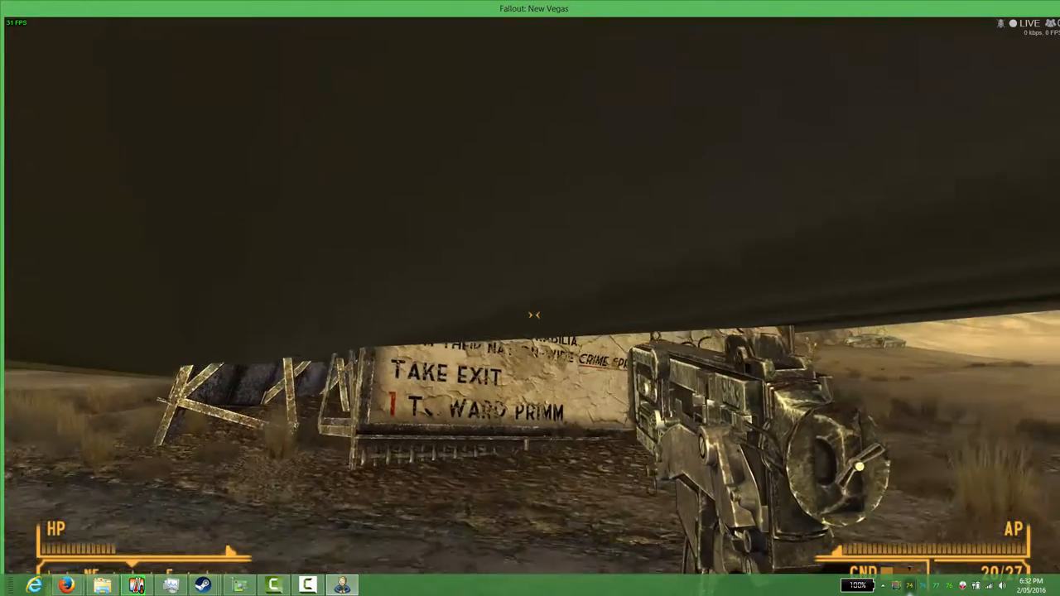
{"action": "mouse_move", "coordinate": [530, 298]}
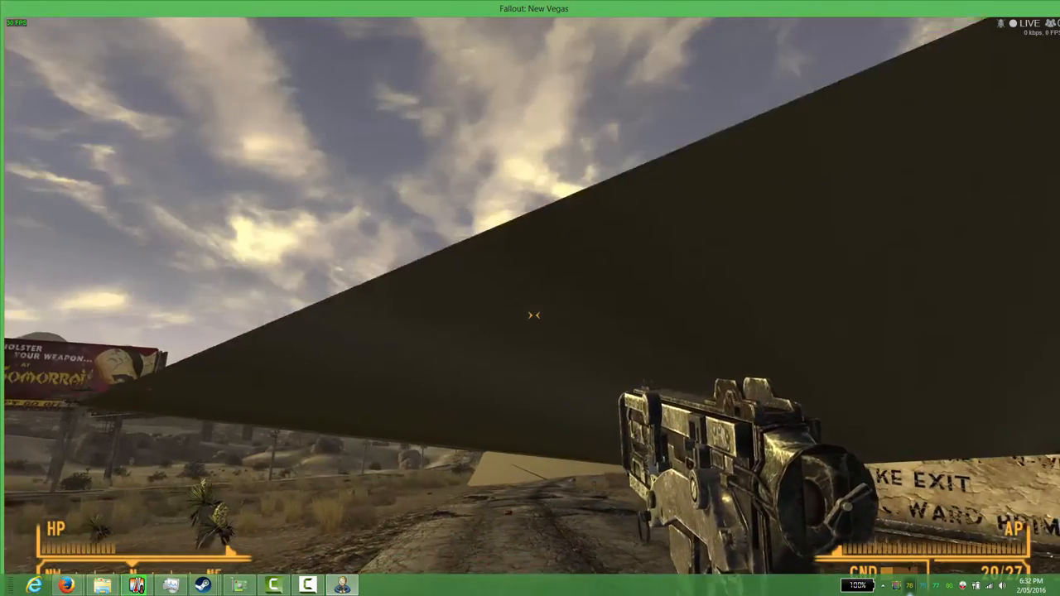
{"action": "mouse_move", "coordinate": [530, 298]}
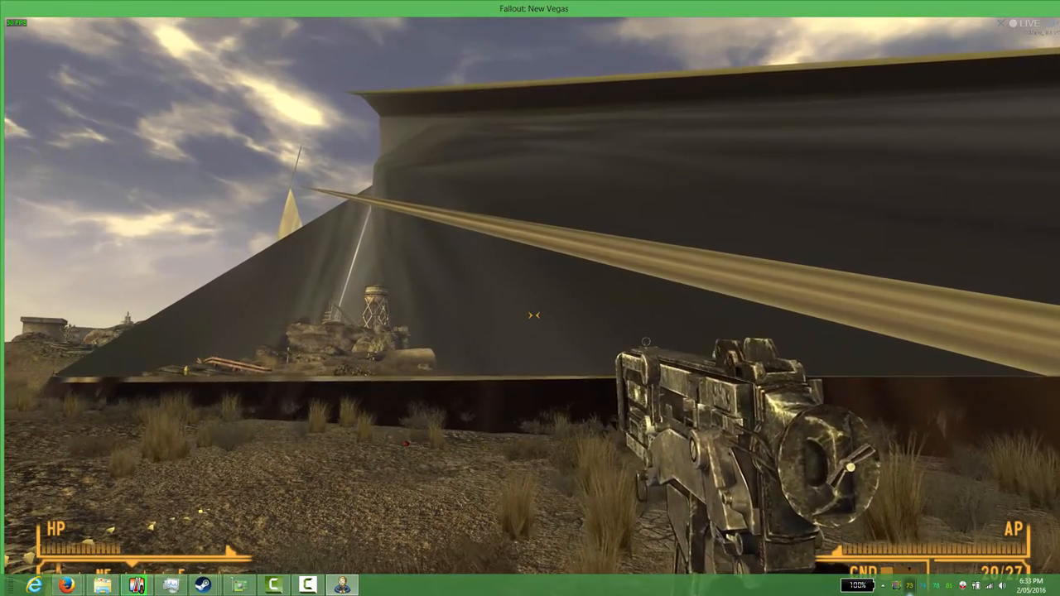
{"action": "mouse_move", "coordinate": [533, 315]}
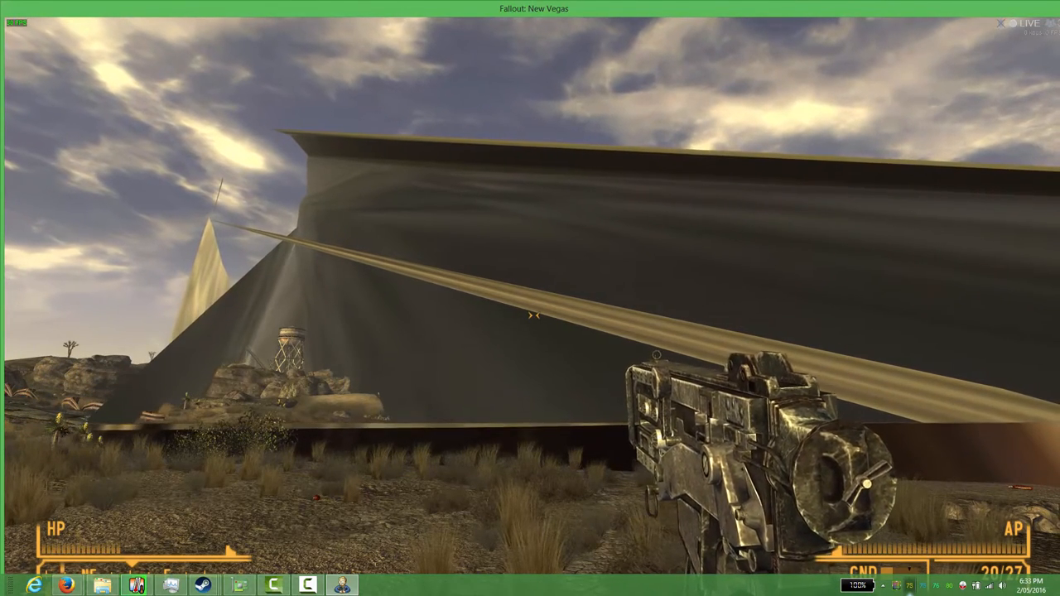
{"action": "mouse_move", "coordinate": [533, 315]}
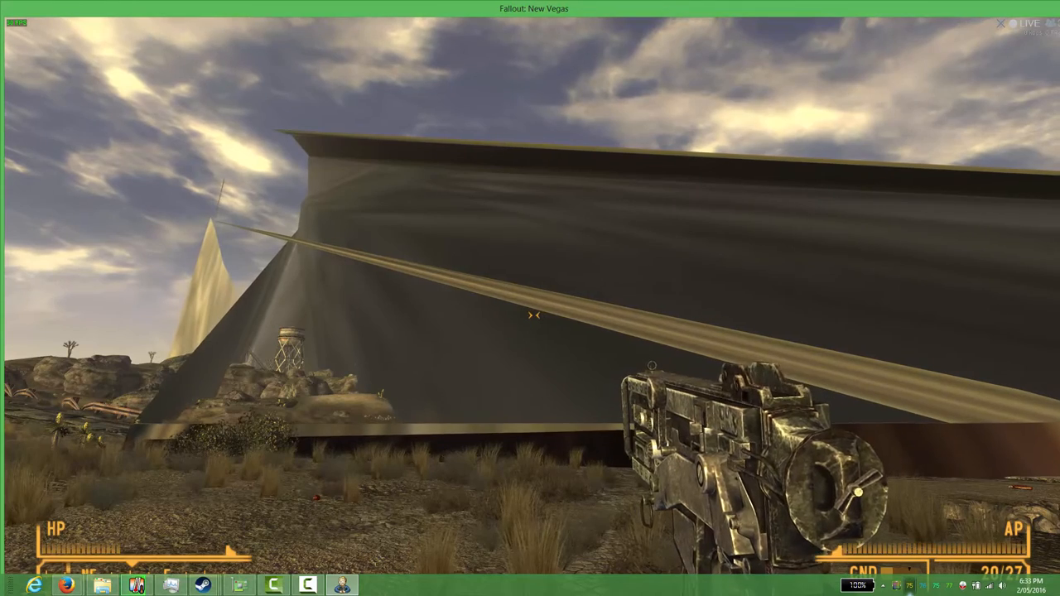